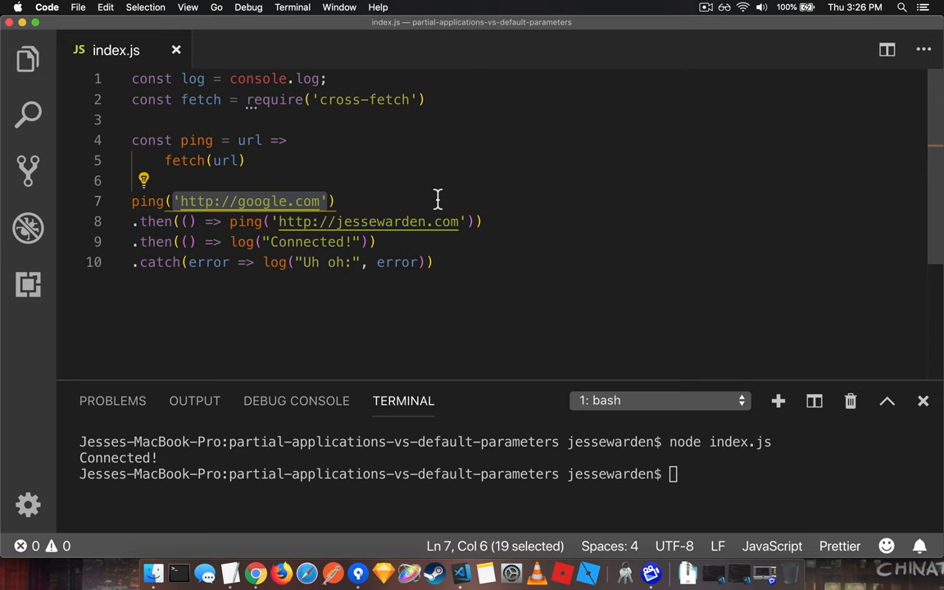
mouse_move(408, 221)
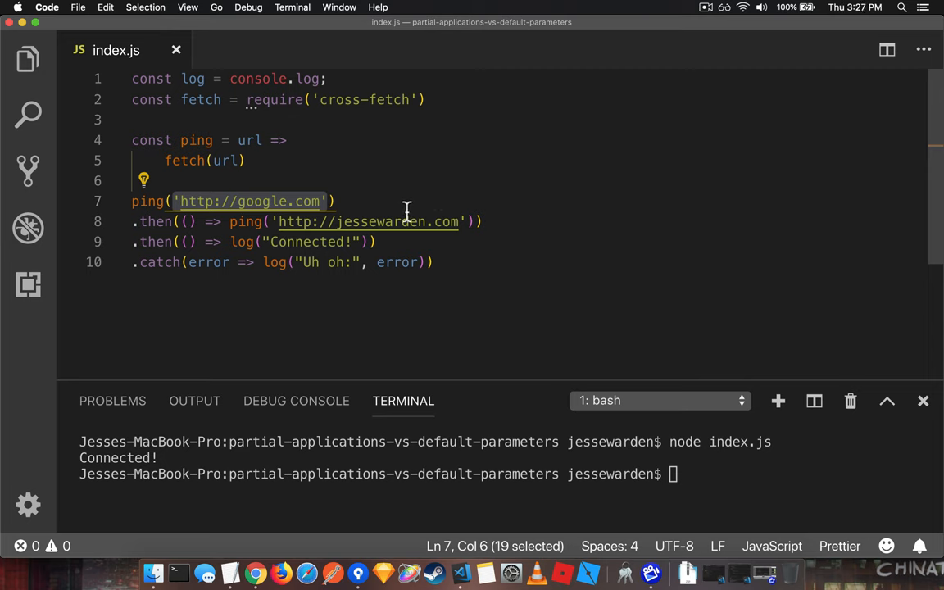
mouse_move(315, 181)
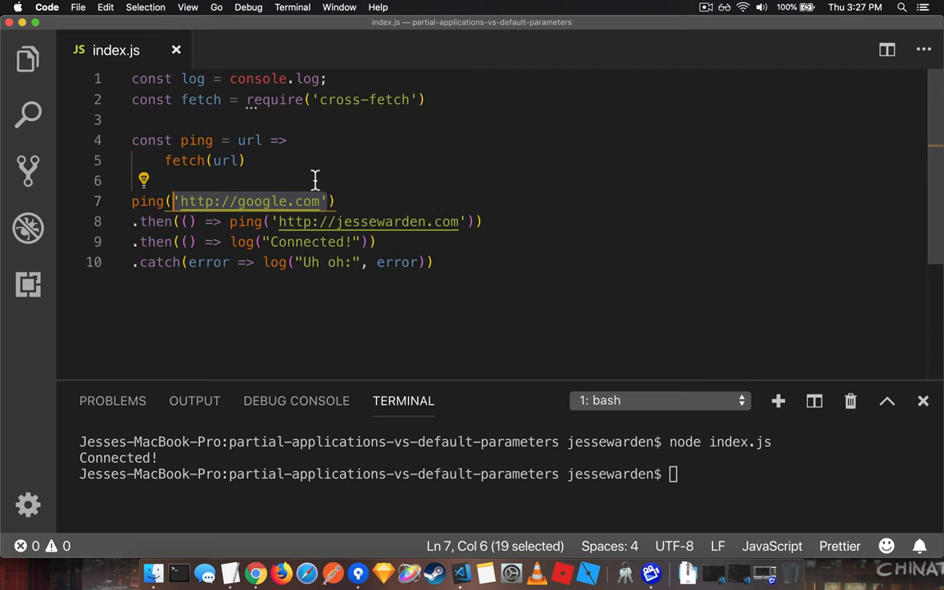
key(Delete)
text(()
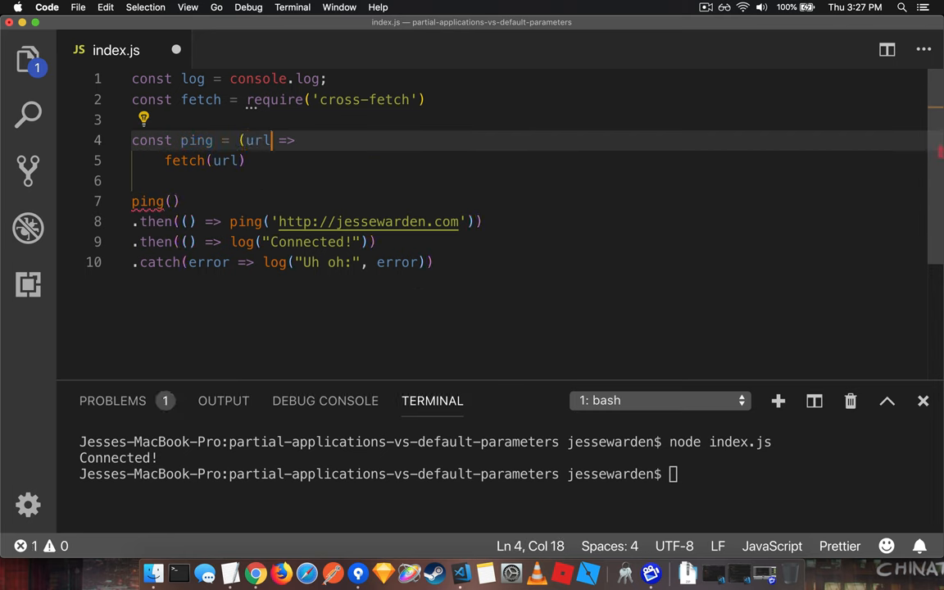
text(=)
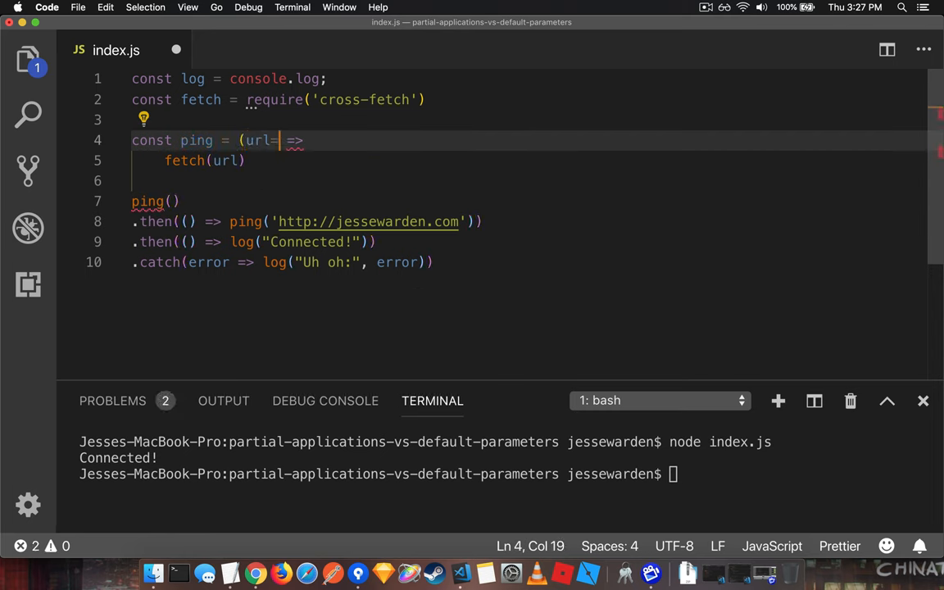
text('http://google.com')
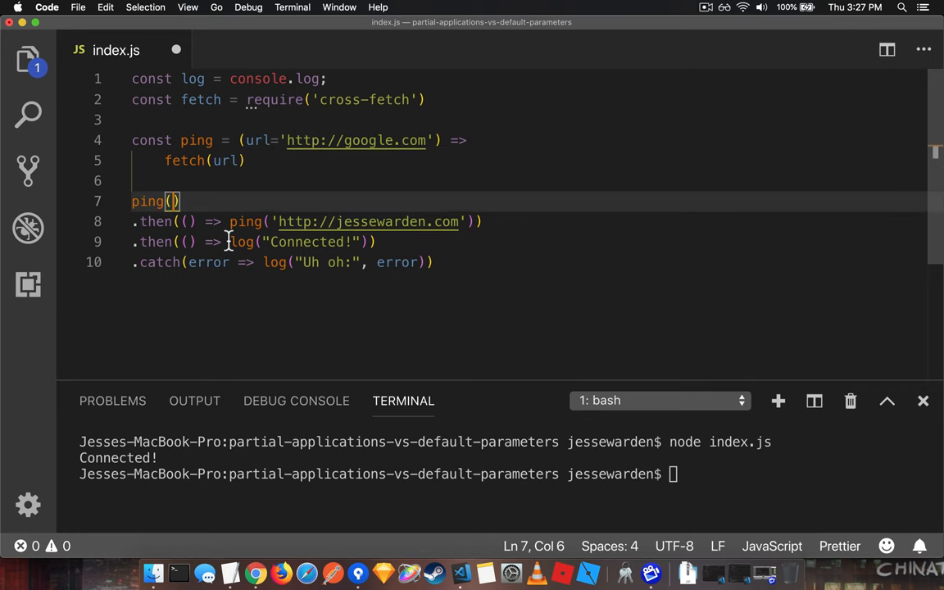
text(undefined)
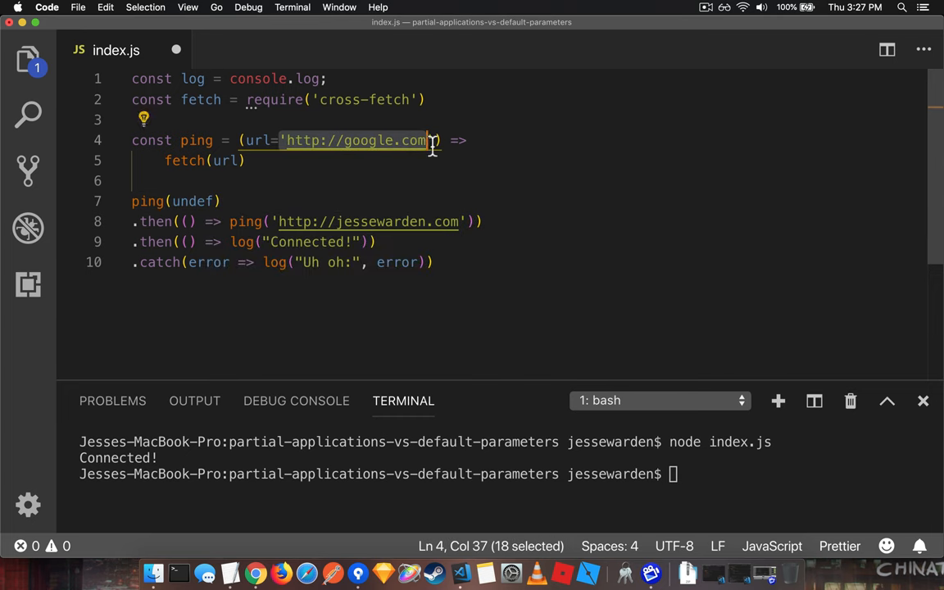
text(undefined)
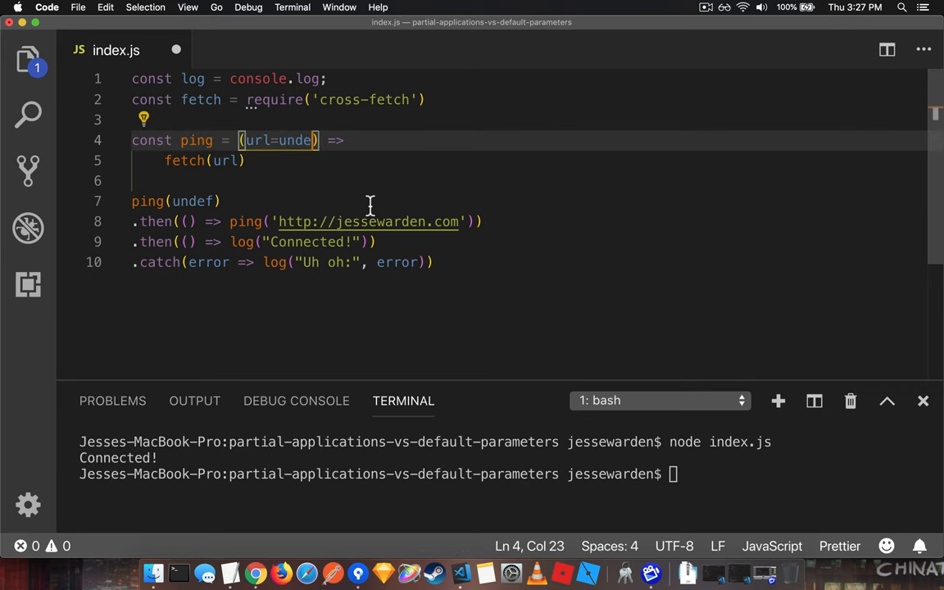
text('http://google.com')
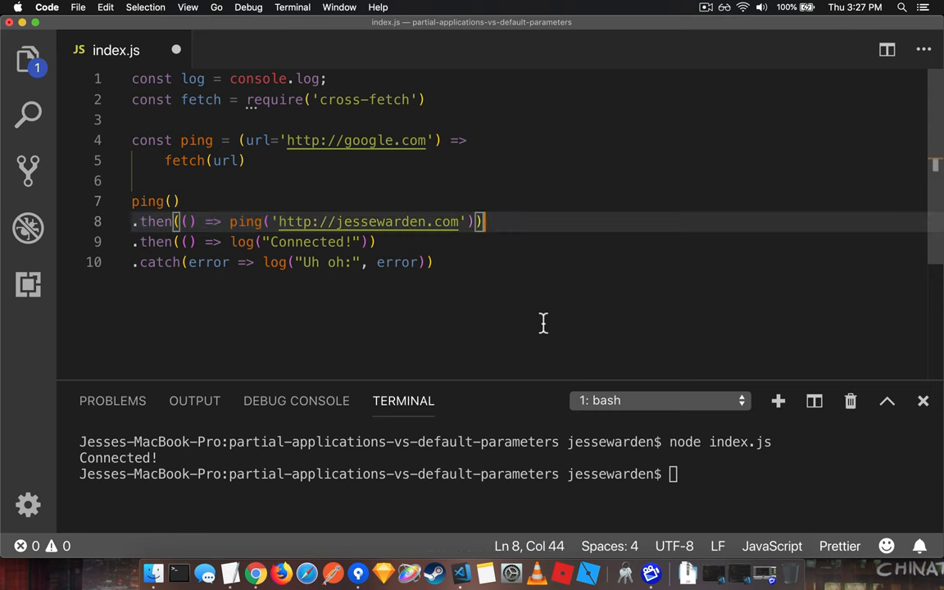
mouse_move(270, 156)
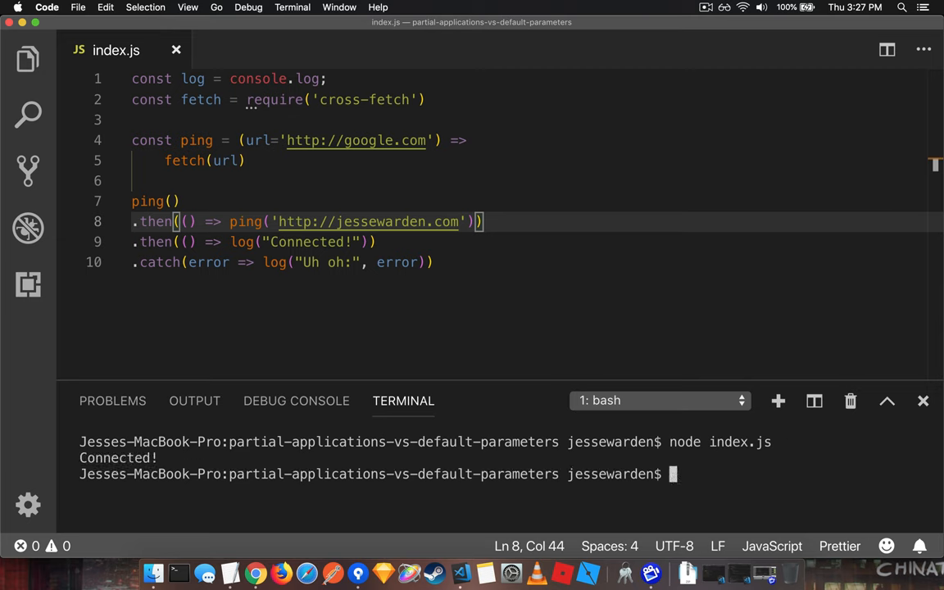
mouse_move(497, 247)
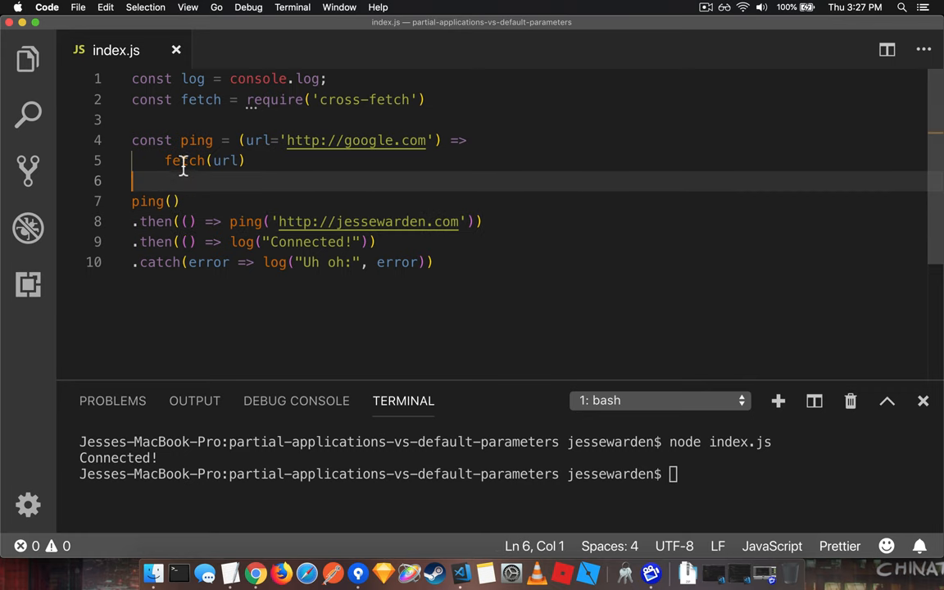
Add a fetchModule parameter before url and call fetchModule(url) instead of fetch(url).
double_click(184, 160)
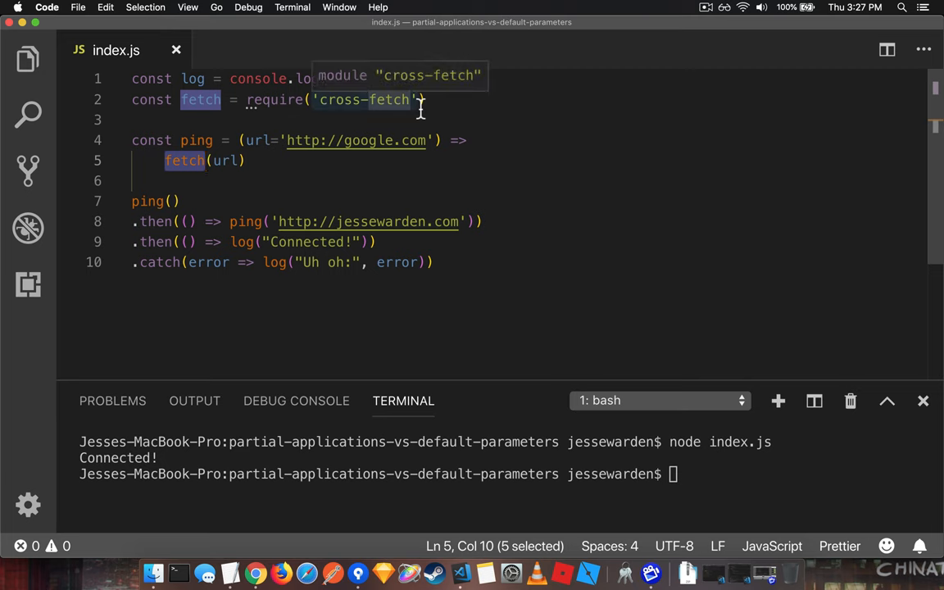
mouse_move(480, 116)
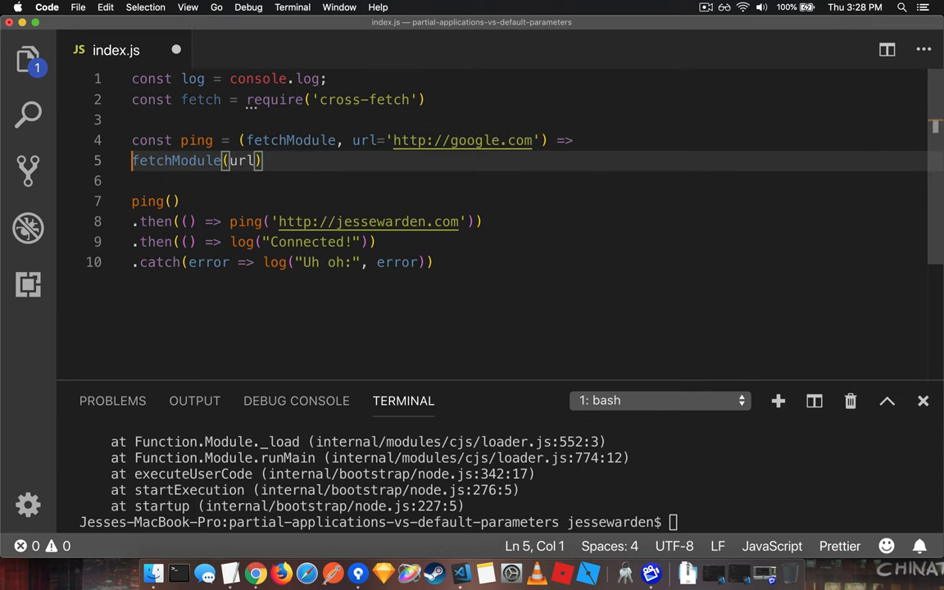
double_click(290, 140)
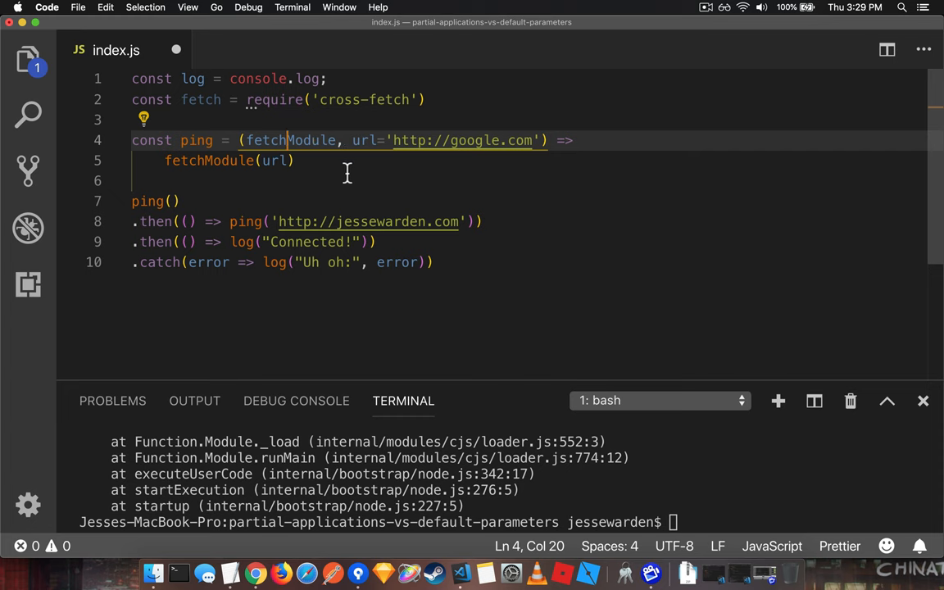
Pass fetch as the first argument to both ping calls, including the jessewarden.com call.
double_click(291, 140)
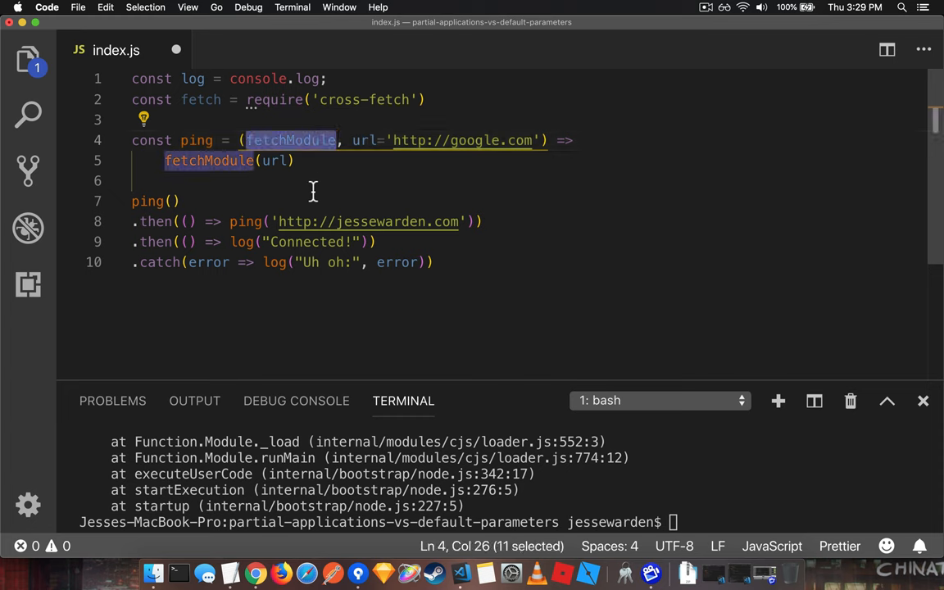
text(fetch)
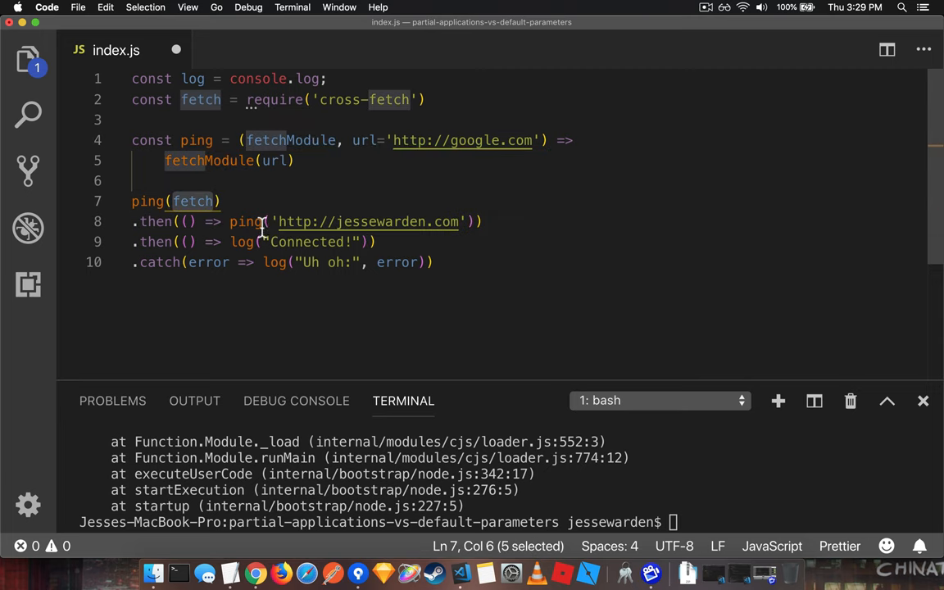
text(fetch,)
click(380, 522)
text(node index.js)
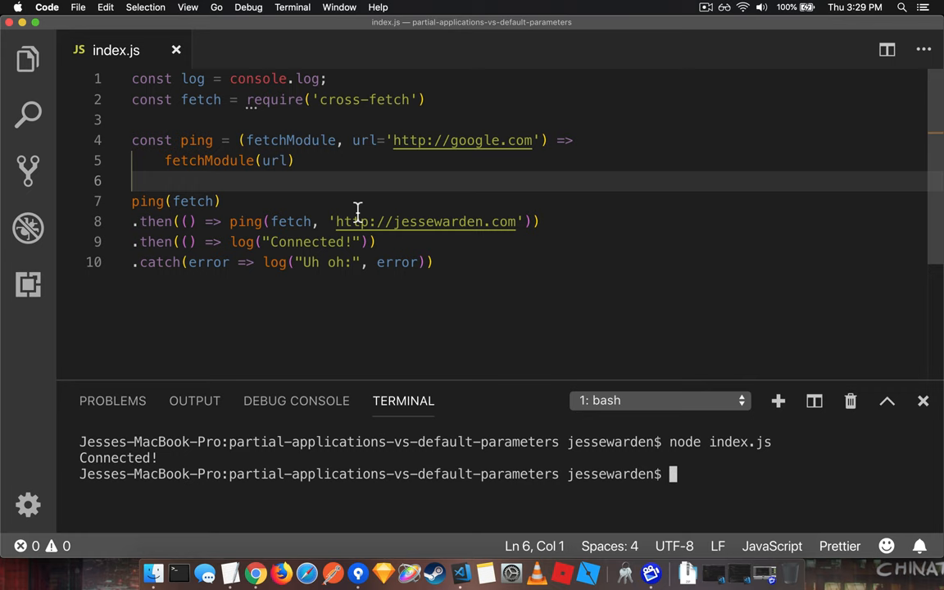
double_click(291, 140)
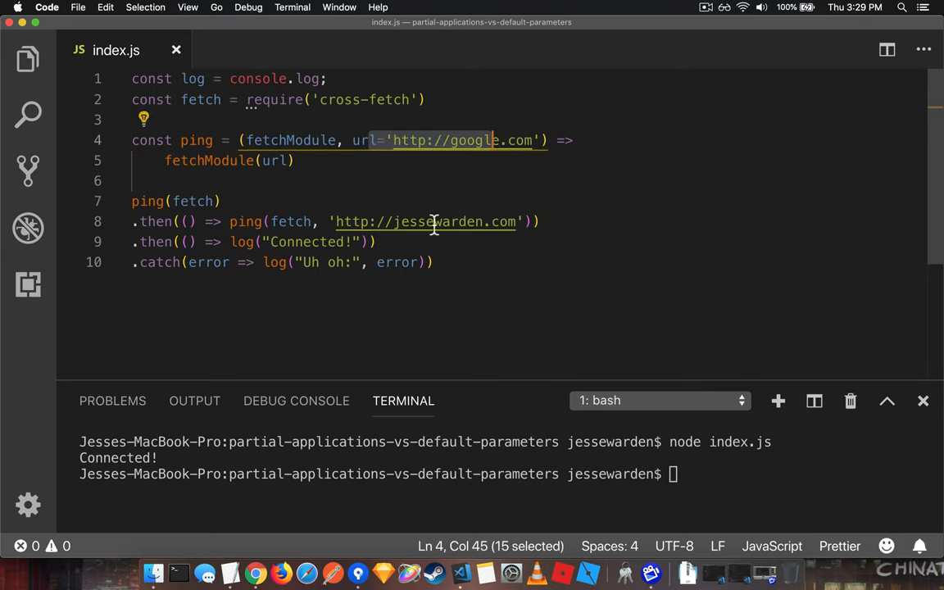
double_click(191, 201)
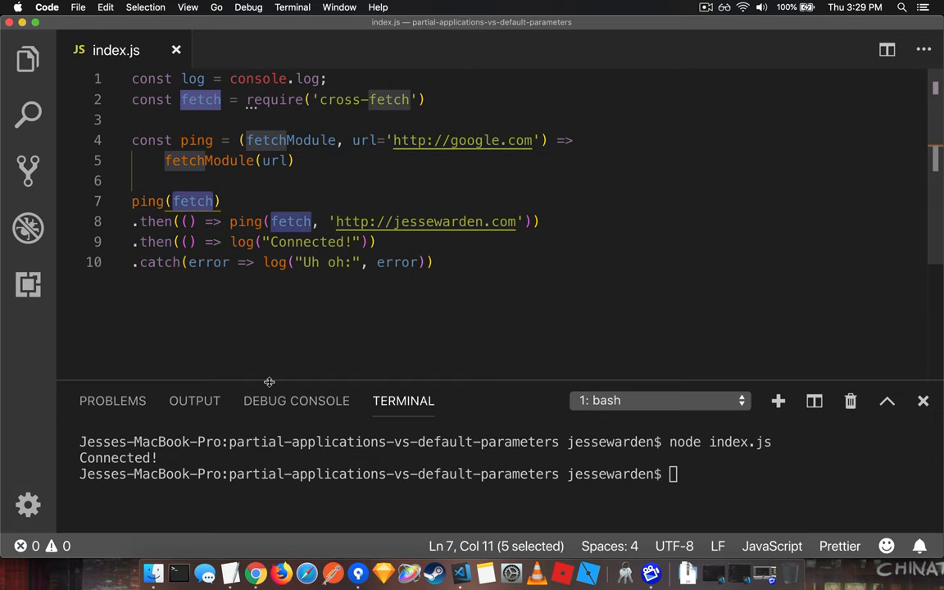
click(340, 221)
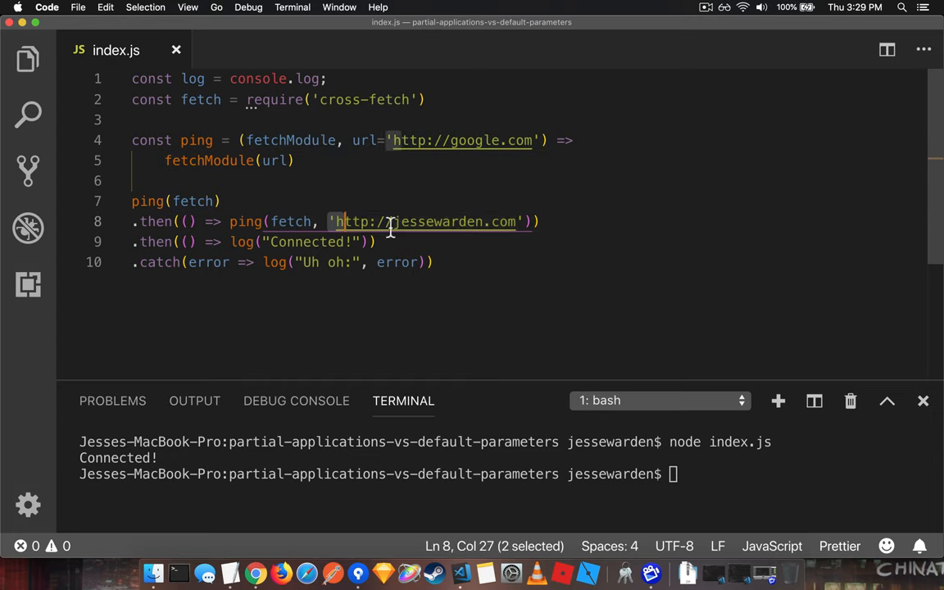